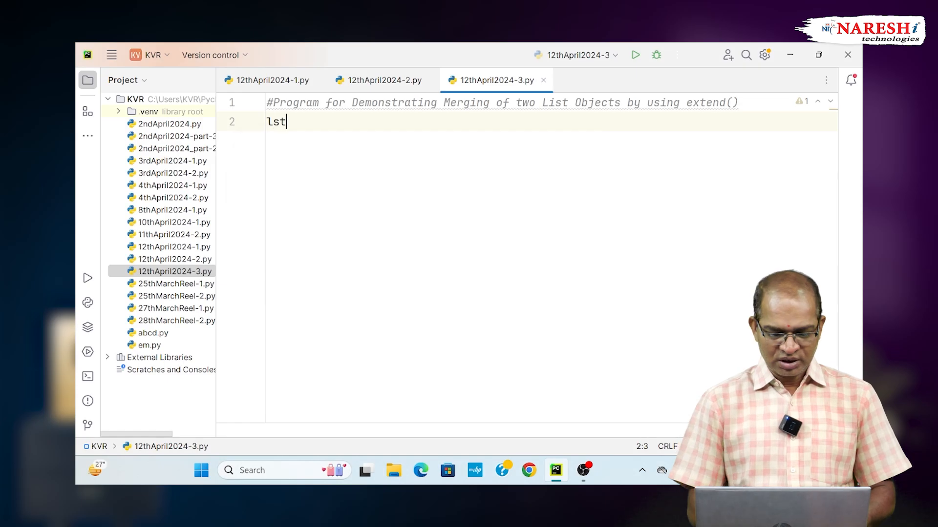
Define lst1 as the number list [10, 20, 30, 40].
{"action": "type", "text": "1=[10,20]"}
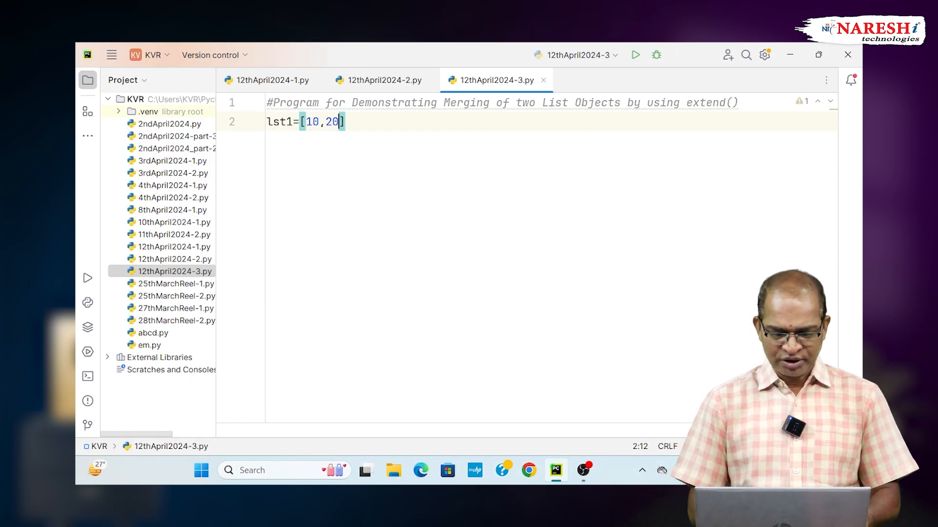
{"action": "type", "text": ",30,40"}
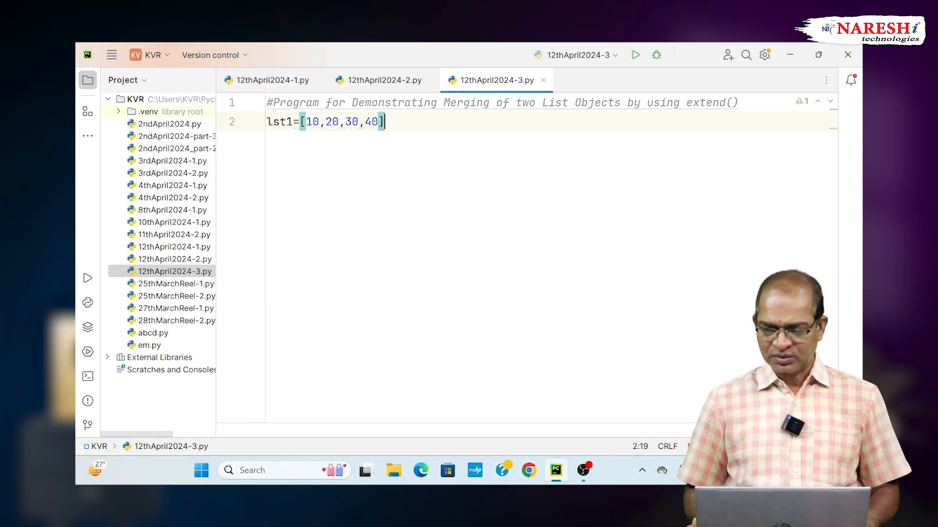
Define lst2 as the string list ["DR", "TR", "RS", "SS"] on the next line.
{"action": "type", "text": "lst2=\"\""}
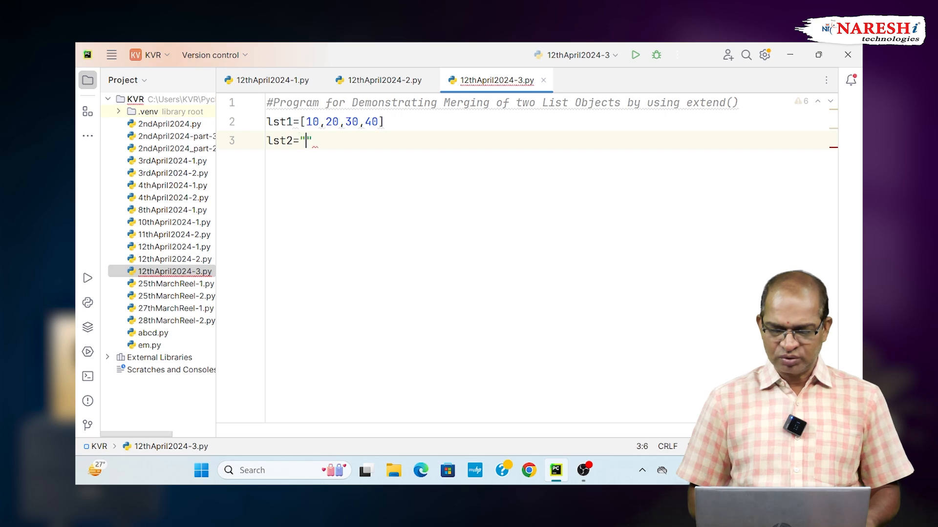
{"action": "type", "text": "[]"}
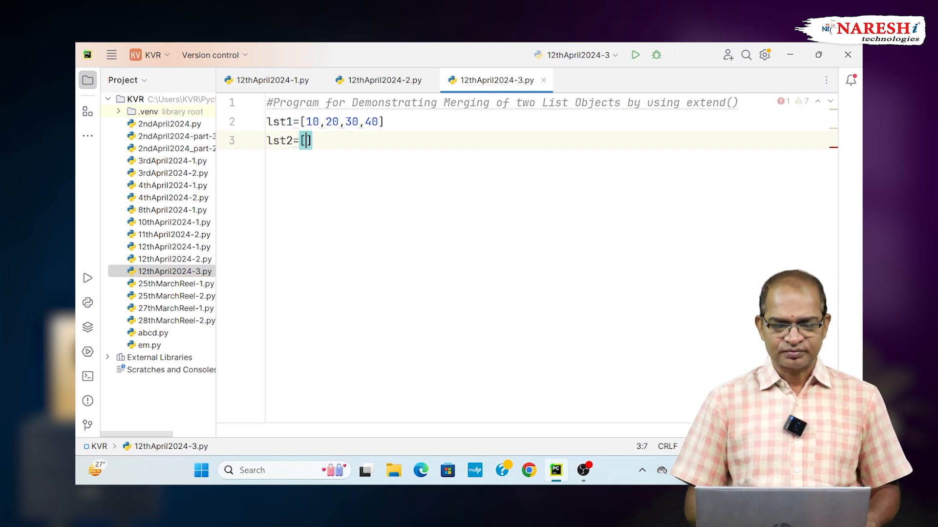
{"action": "type", "text": "\"DR\""}
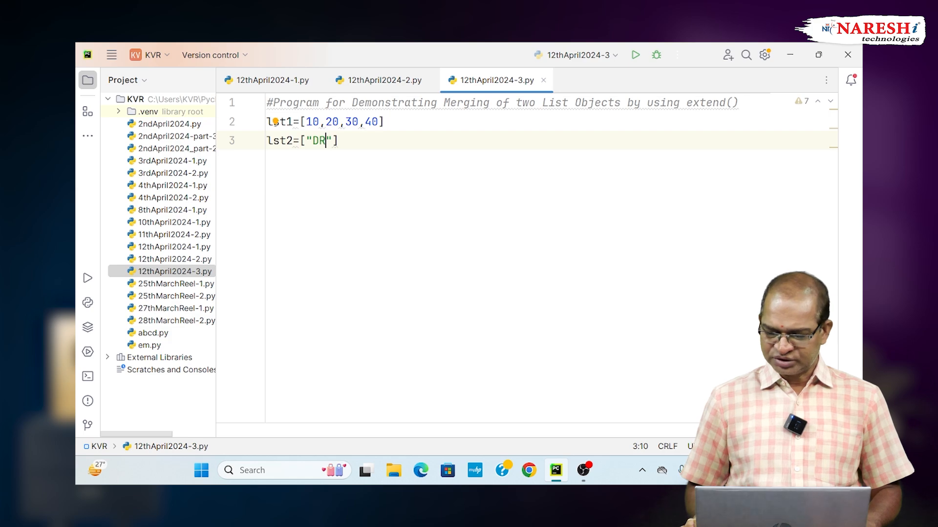
{"action": "type", "text": ",\"TR\""}
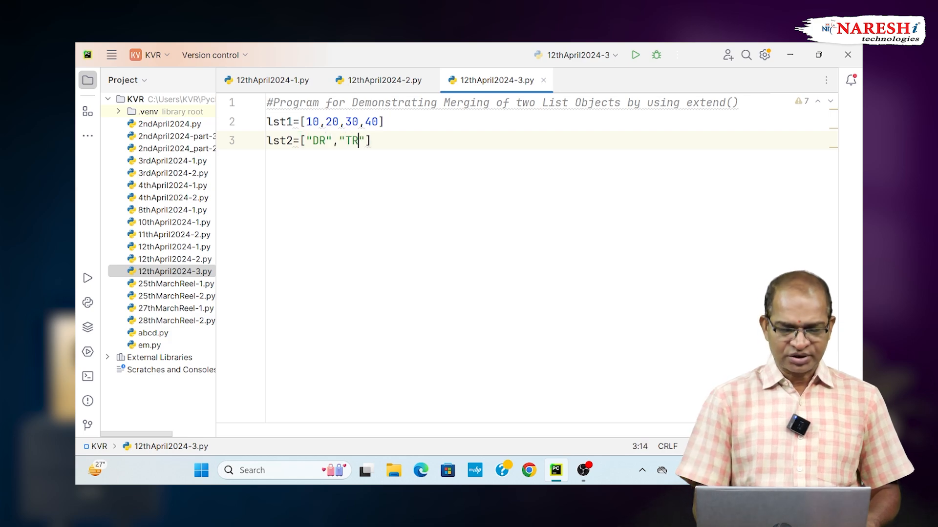
{"action": "type", "text": ",\"RS\""}
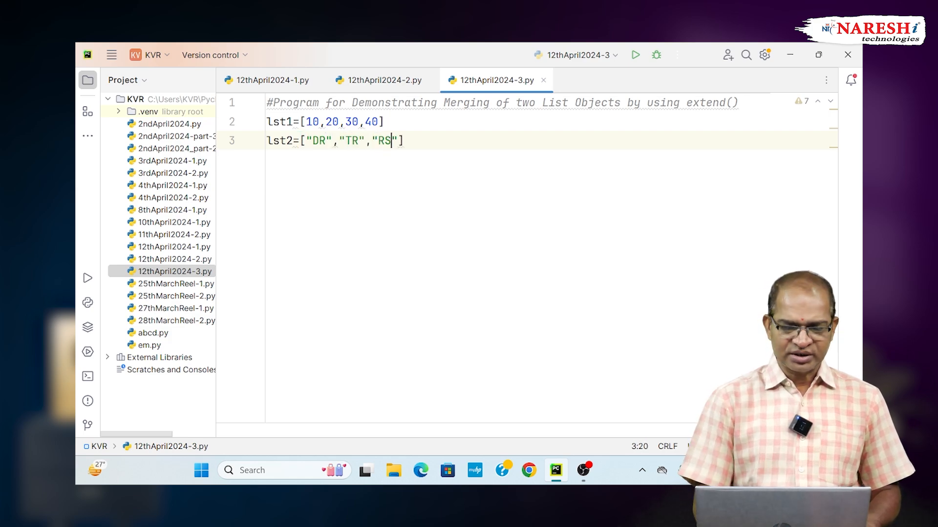
{"action": "type", "text": ",\"S"}
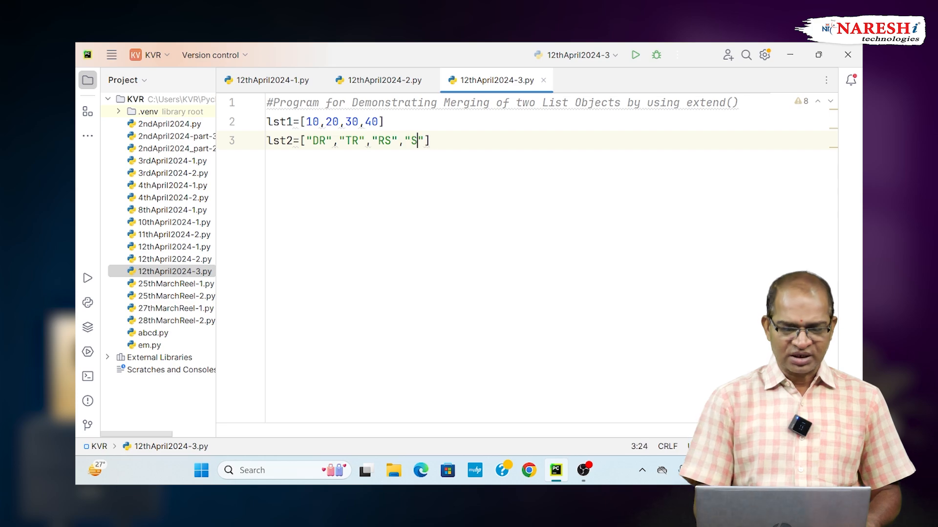
{"action": "type", "text": "S"}
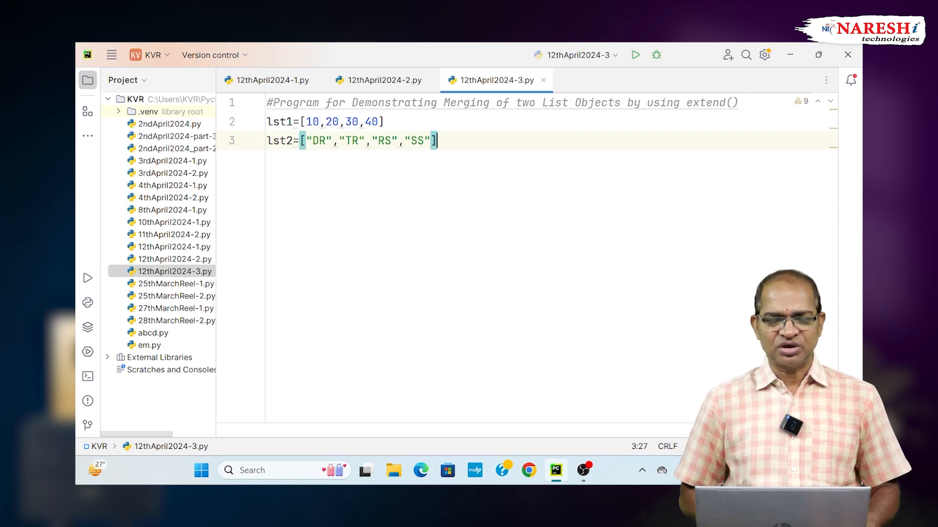
{"action": "key", "text": "enter"}
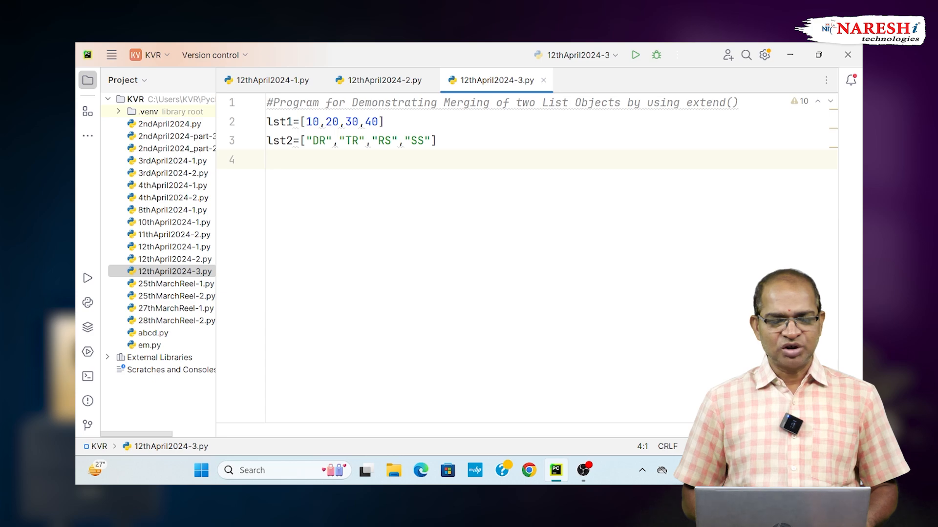
Add lst1.extend(lst2) followed by print(lst1) to the script.
{"action": "type", "text": "lst1"}
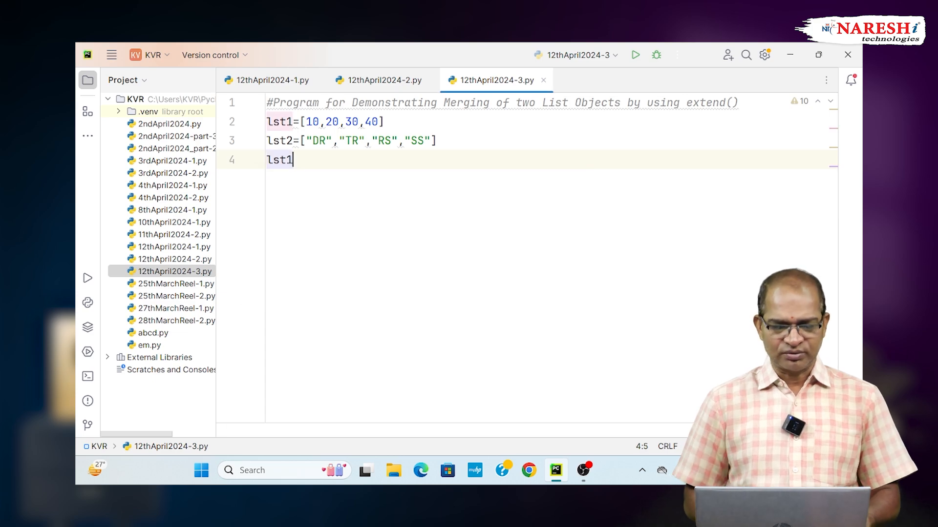
{"action": "type", "text": "."}
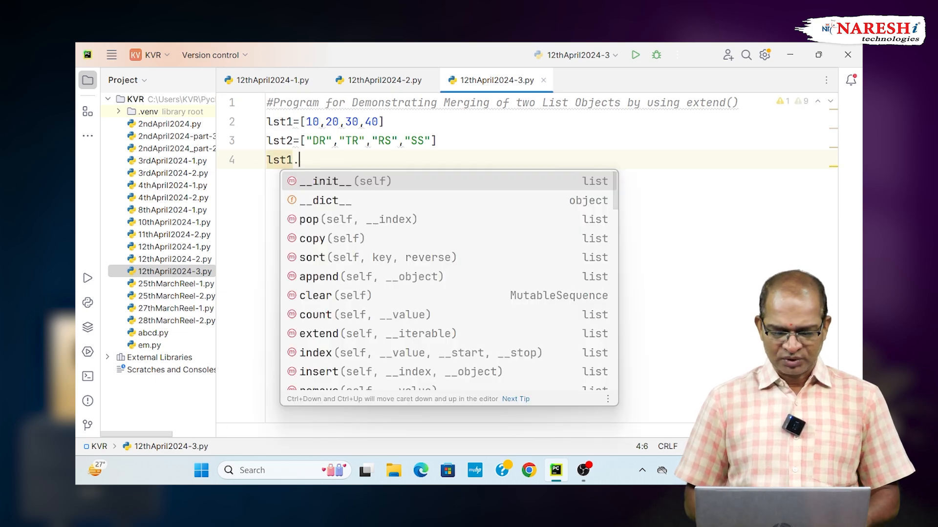
{"action": "type", "text": "extend("}
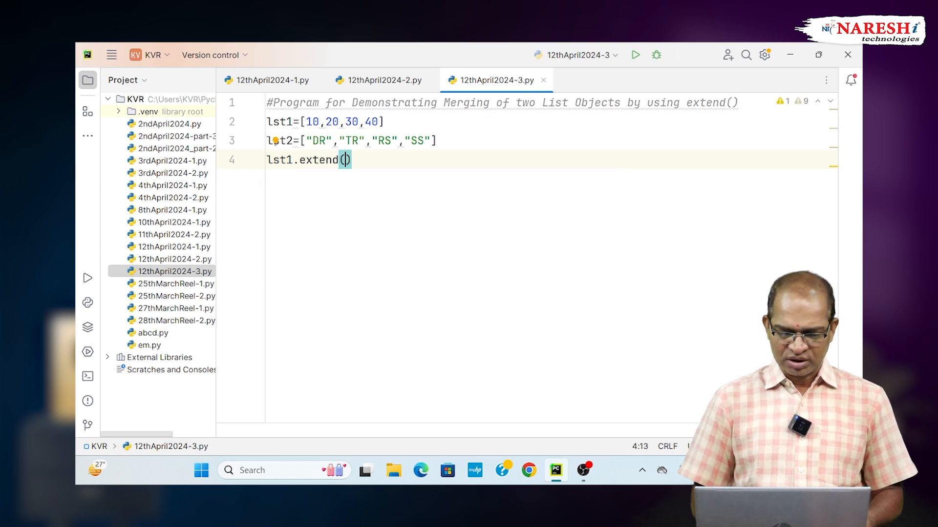
{"action": "type", "text": "lst2"}
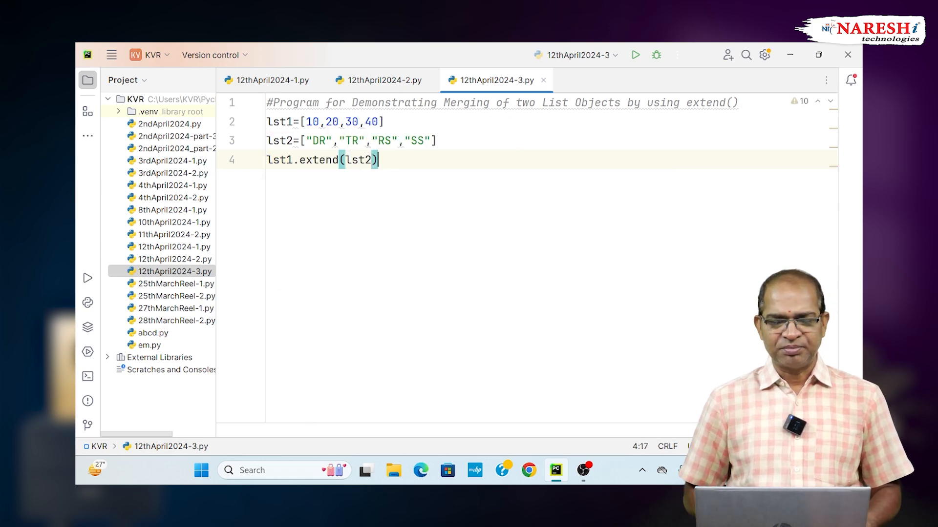
{"action": "type", "text": "print("}
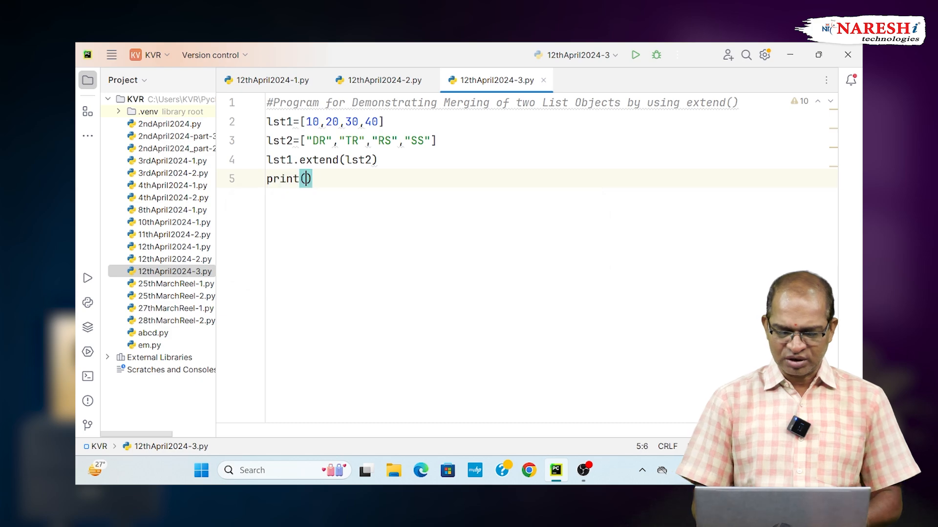
{"action": "type", "text": "lst1"}
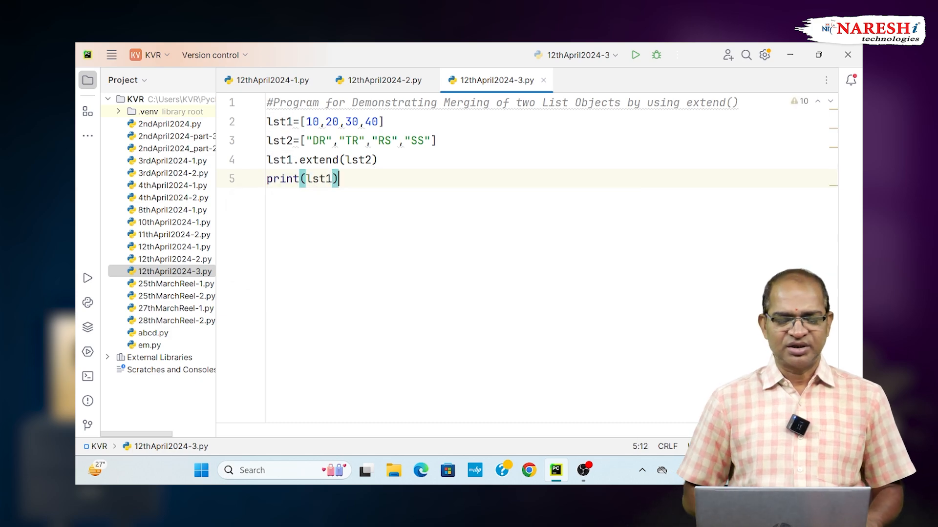
Run 12thApril2024-3 to output [10, 20, 30, 40, 'DR', 'TR', 'RS', 'SS'].
{"action": "right_click", "coordinate": [338, 179]}
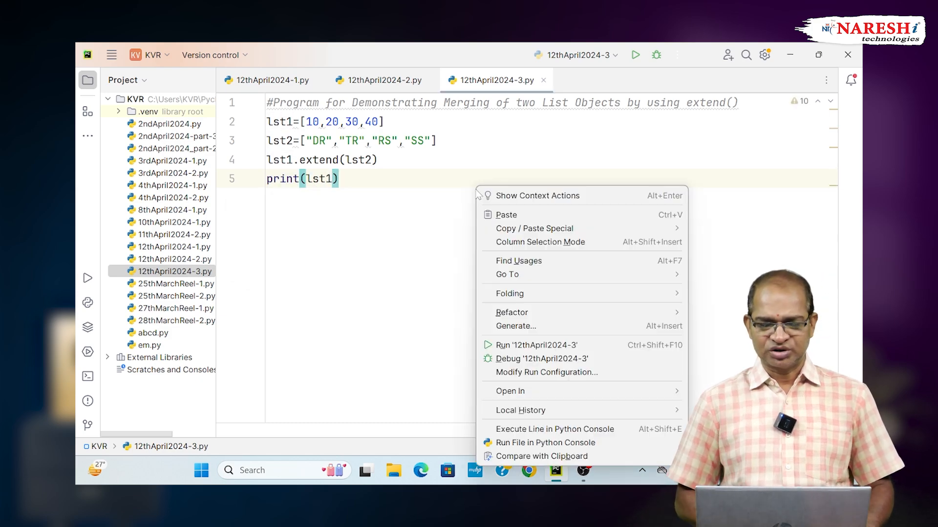
{"action": "left_click", "coordinate": [537, 345]}
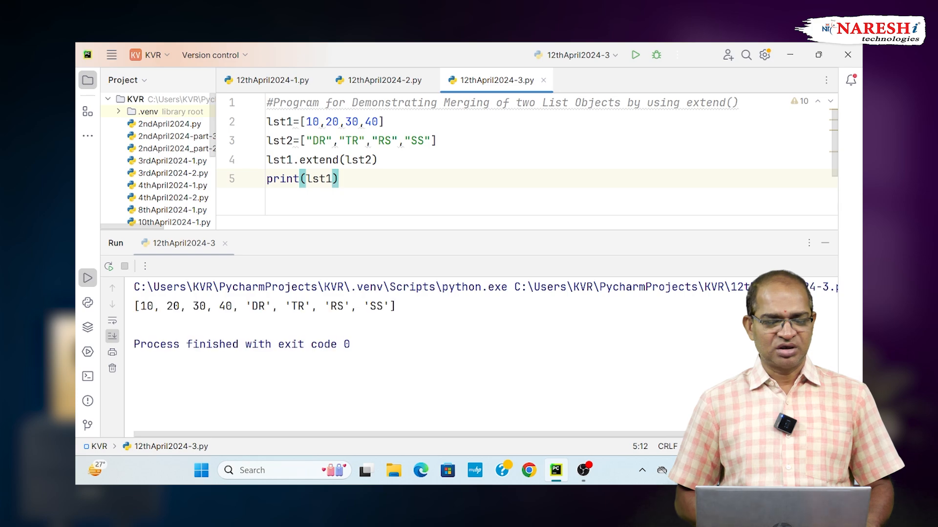